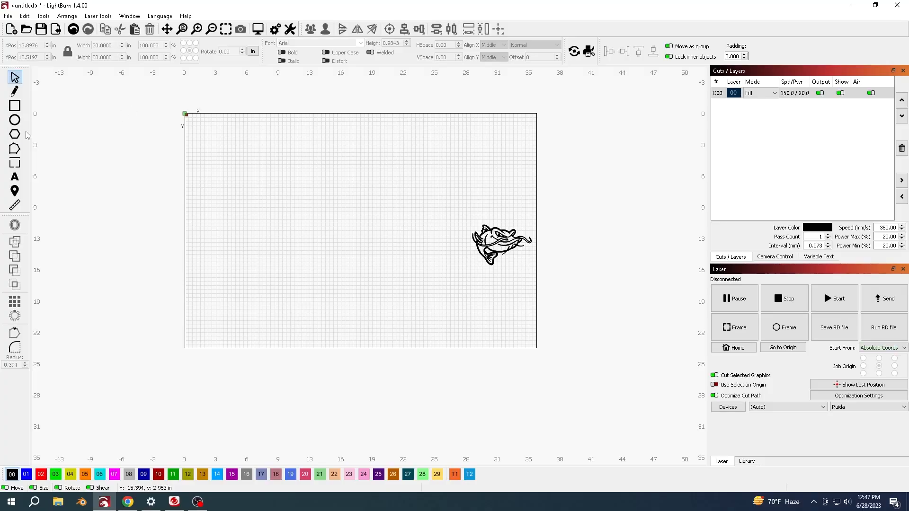
Step: Draw a 20 × 20 inch circle with the Ellipse tool beside the catfish graphic
left_click(15, 119)
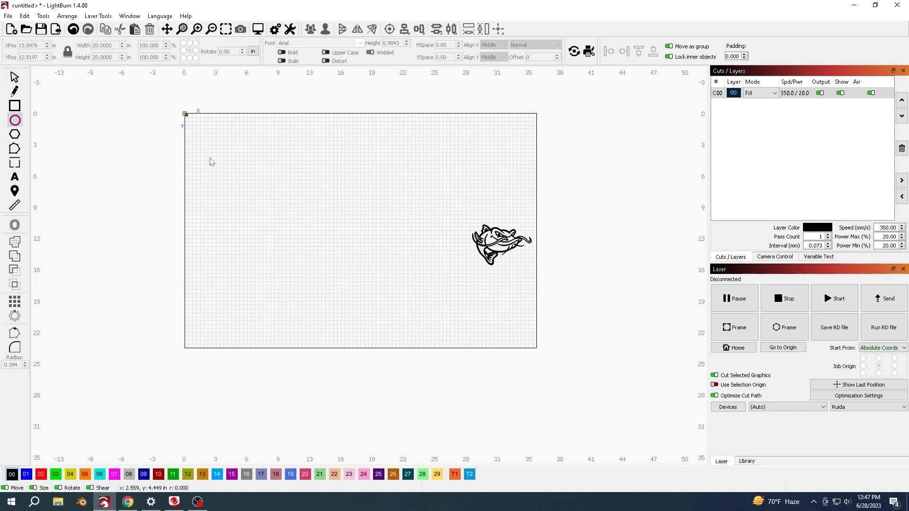
left_click_drag(212, 162, 388, 313)
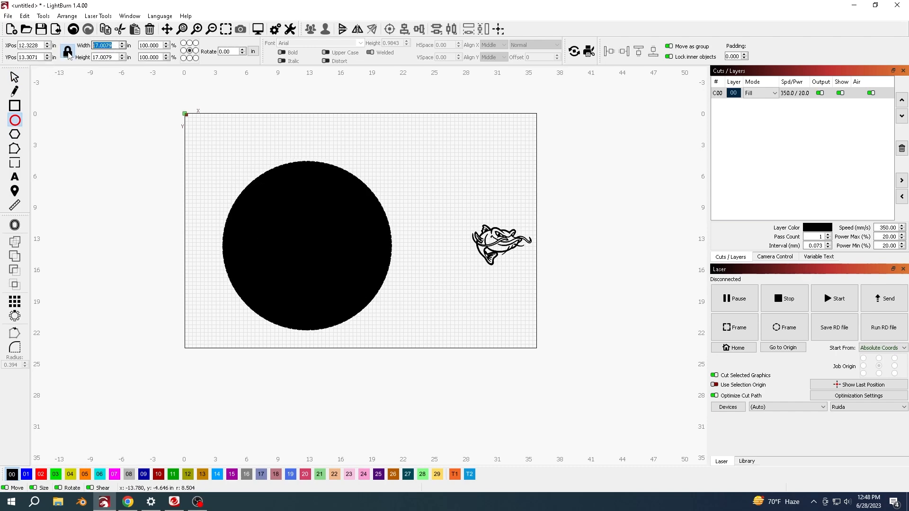
type("20")
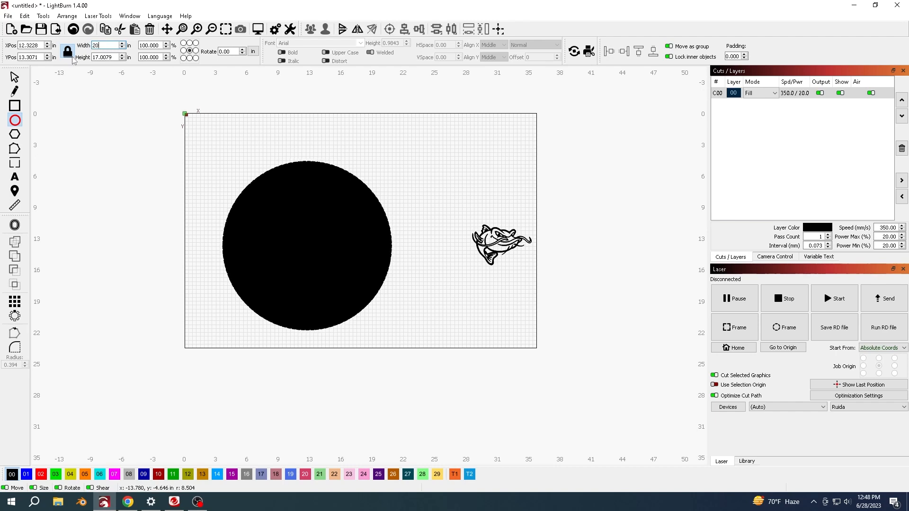
left_click(107, 57)
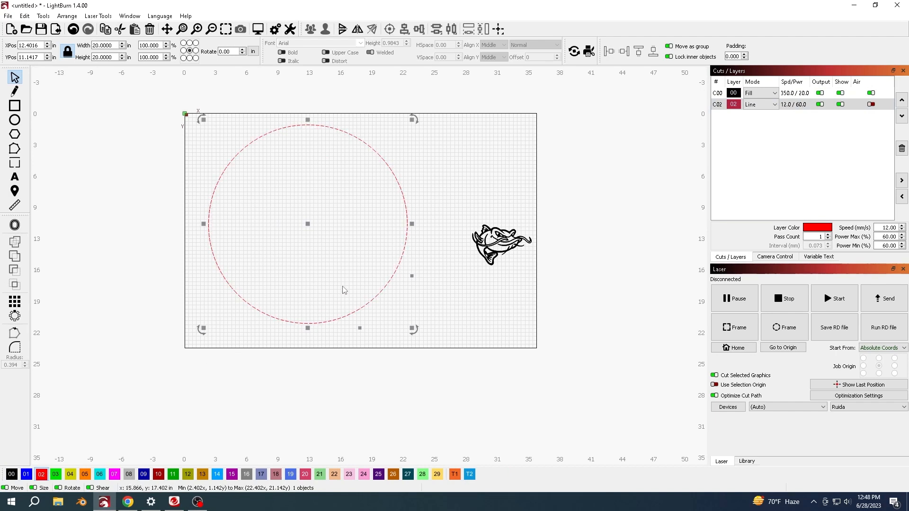
Step: Copy the circle onto fill layer 00 and switch layer 02's Output and Show off
left_click(11, 474)
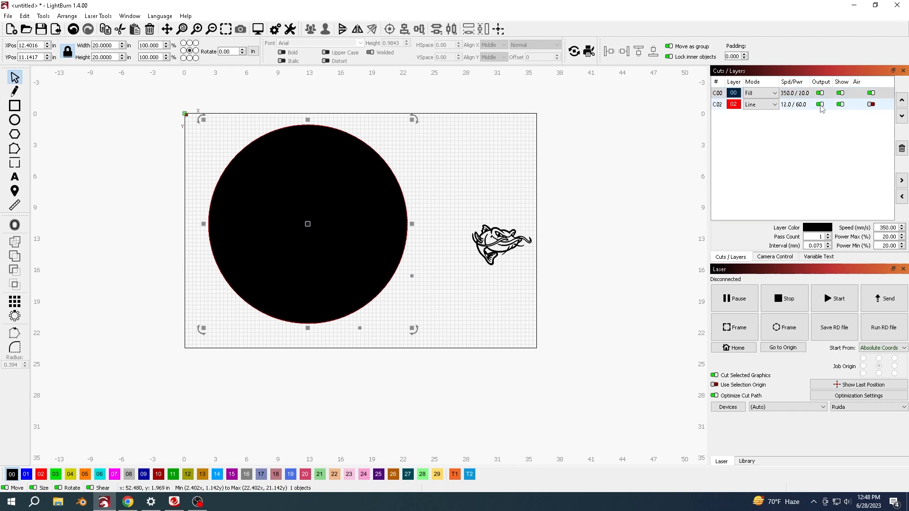
left_click(819, 104)
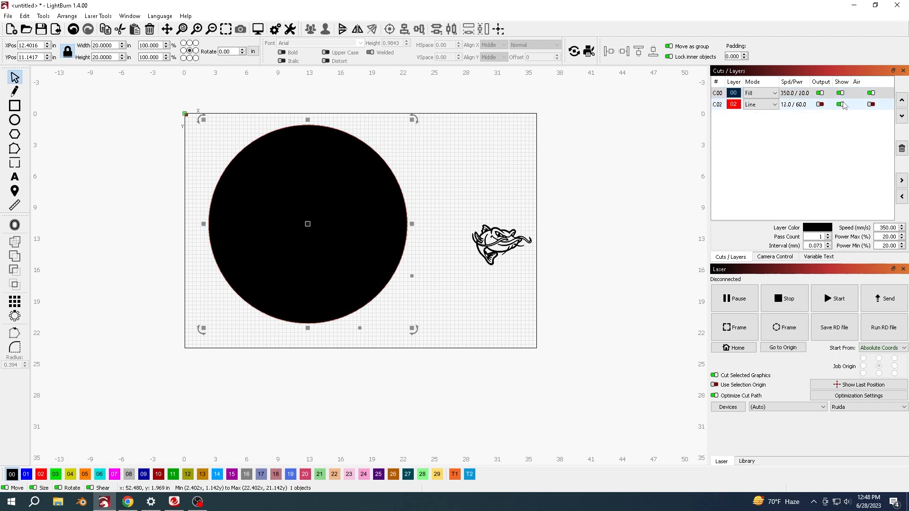
left_click(819, 105)
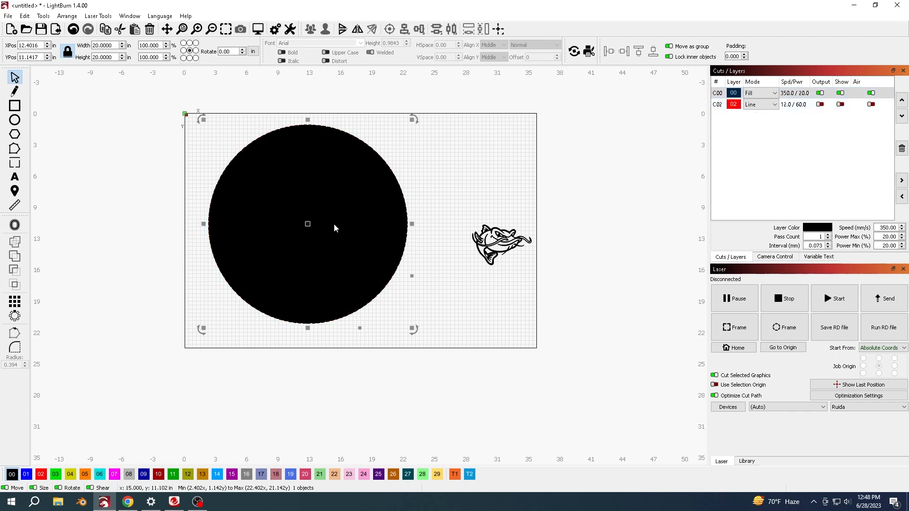
mouse_move(308, 285)
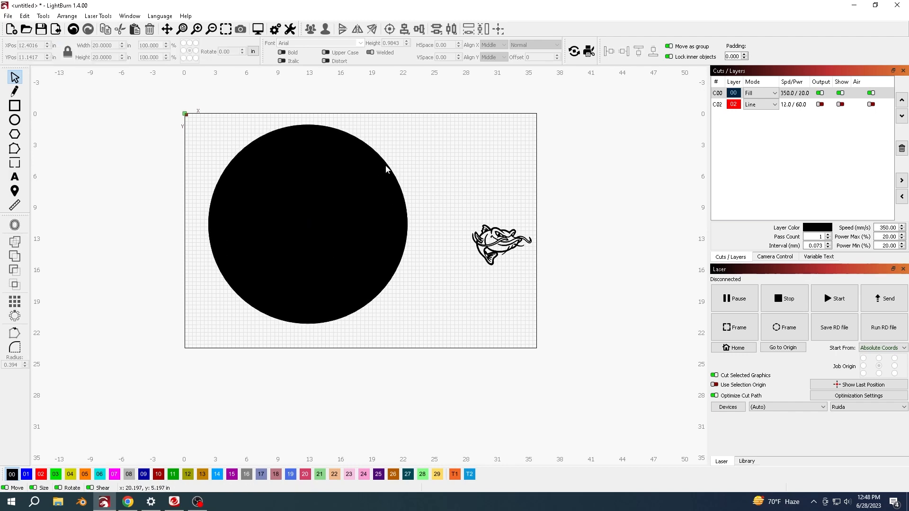
Step: Offset the filled circle 0.5 inch inward to form a thick black ring
left_click(307, 224)
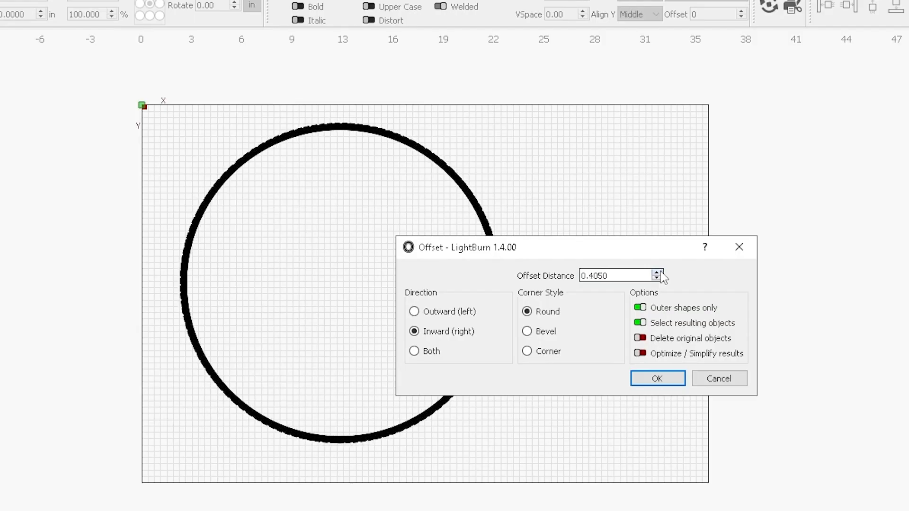
left_click(657, 272)
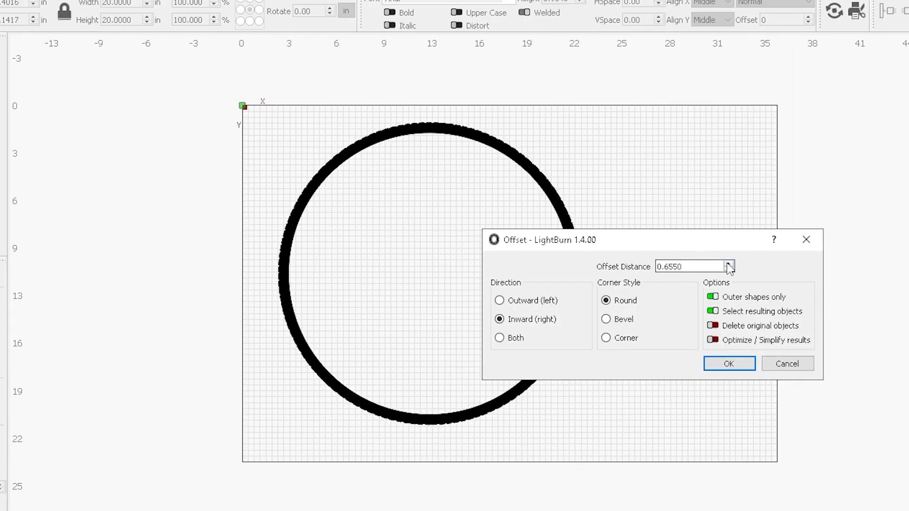
left_click(731, 269)
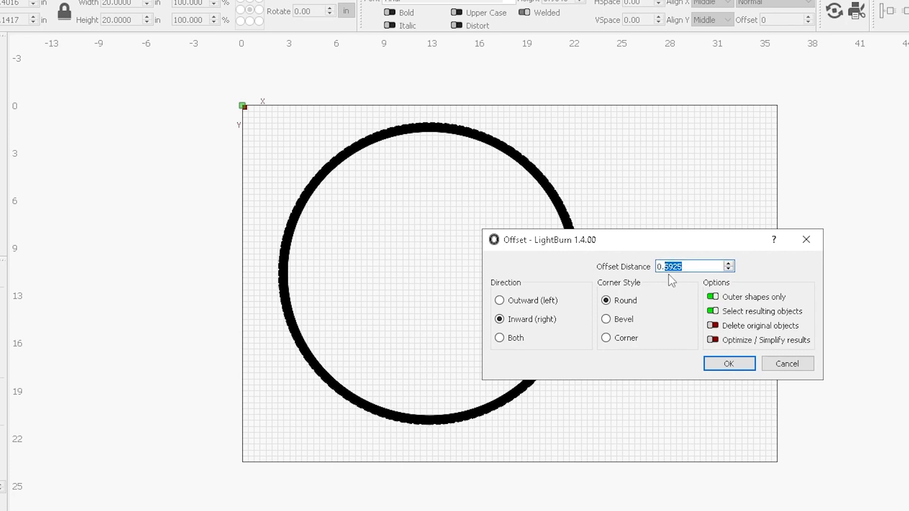
type("0.5")
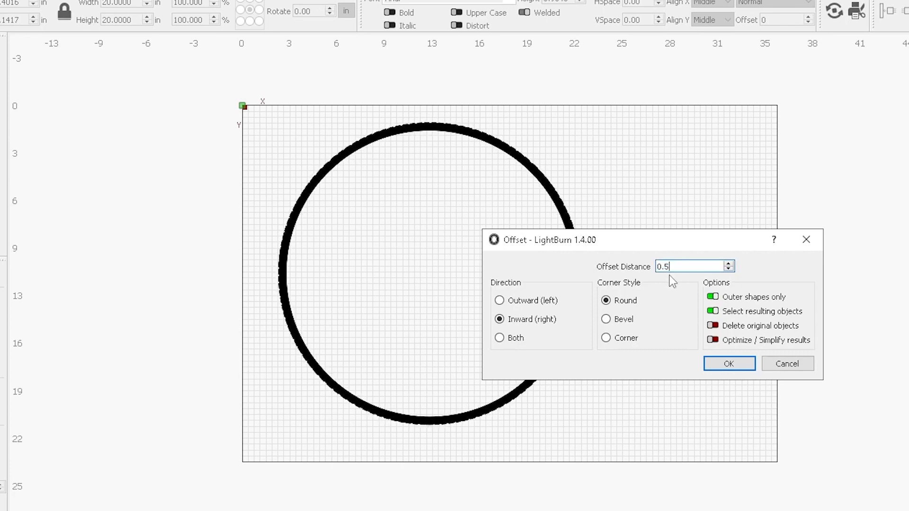
left_click(728, 363)
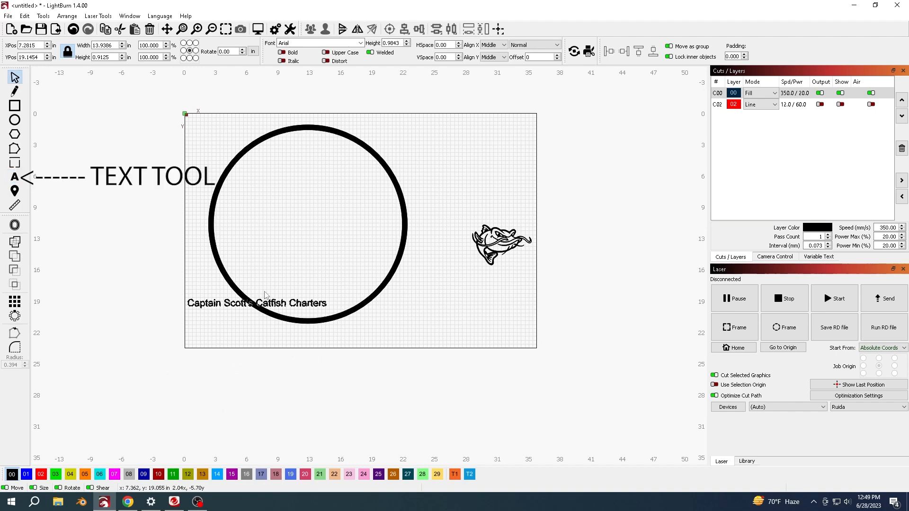
Step: Wrap 'Captain Scott's Catfish Charters' around the ring with Path Text
left_click_drag(257, 303, 309, 214)
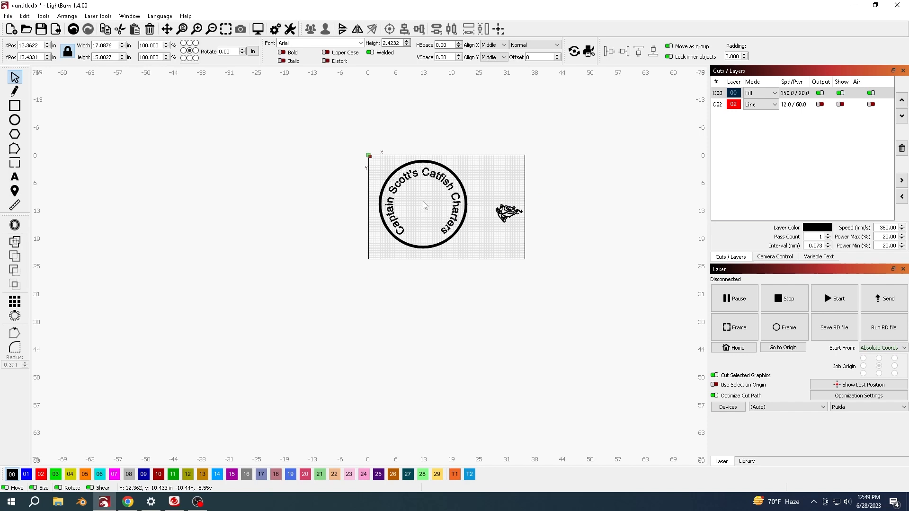
left_click(422, 201)
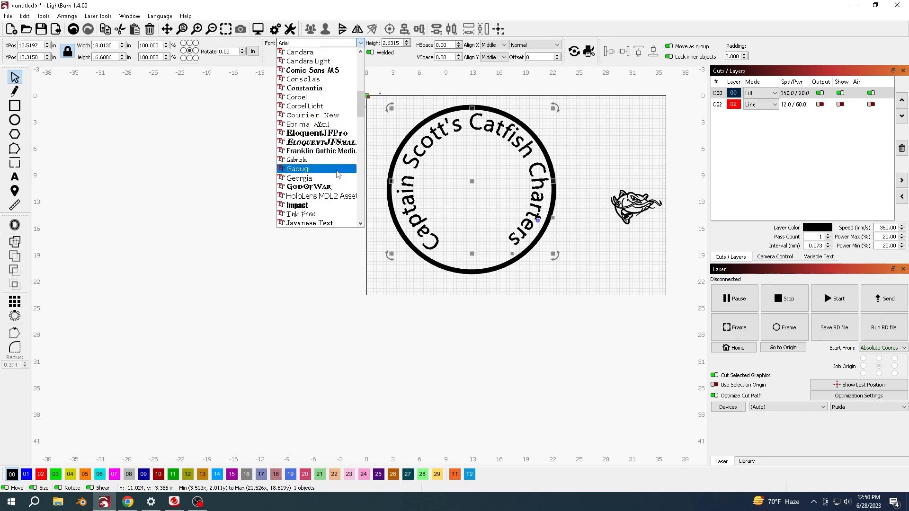
Step: Set the curved title in GodOfWar font and try an HSpace of -9.00
left_click(306, 186)
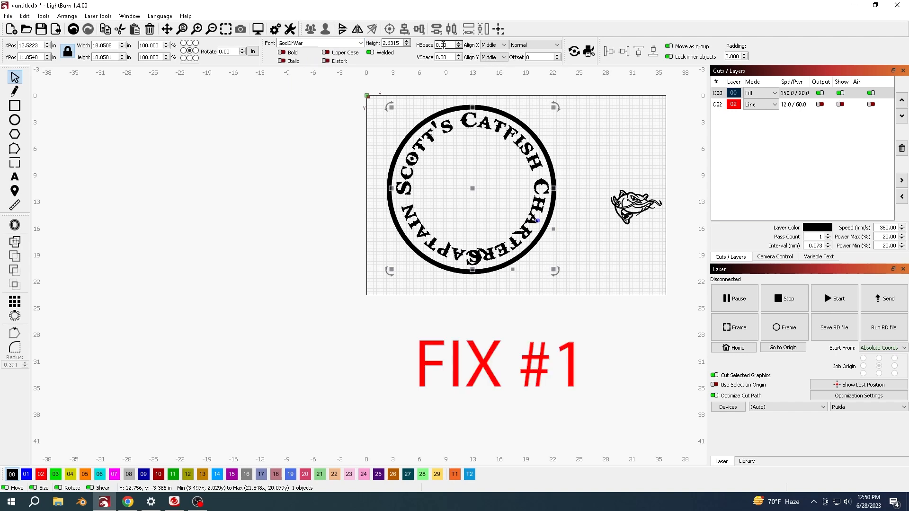
type("-5.00")
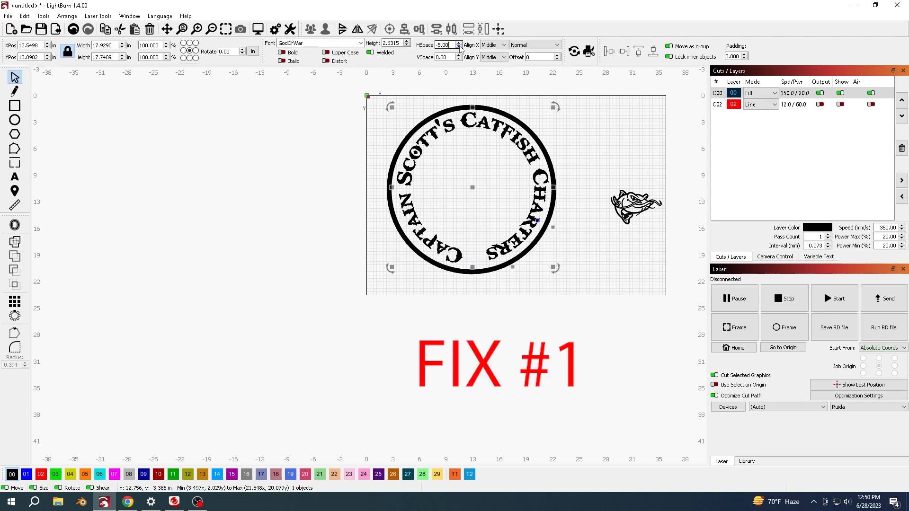
type("-9.00")
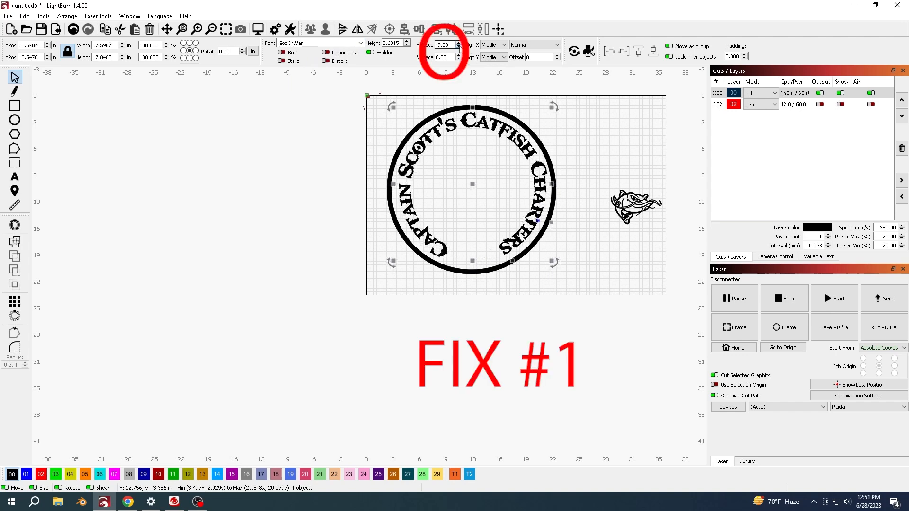
left_click(457, 42)
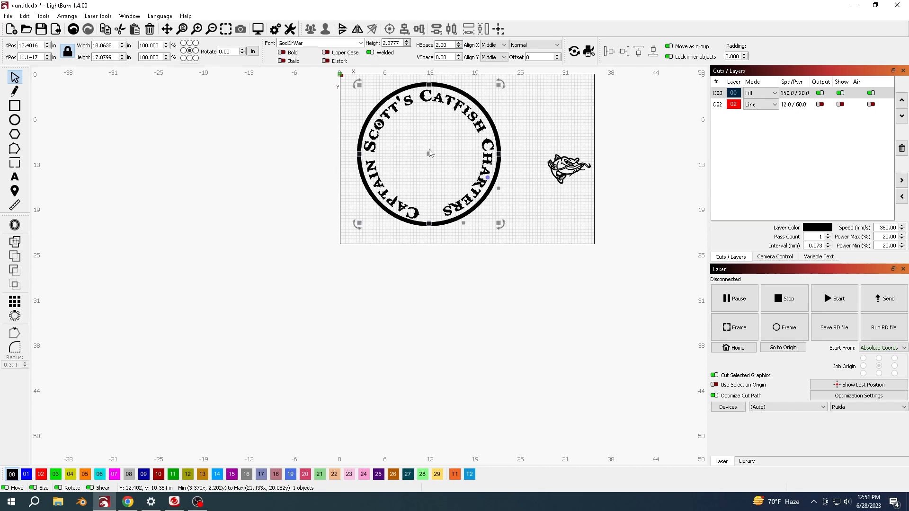
Step: Settle the title's HSpace at 4.00 so it wraps the ring neatly
type("1.00")
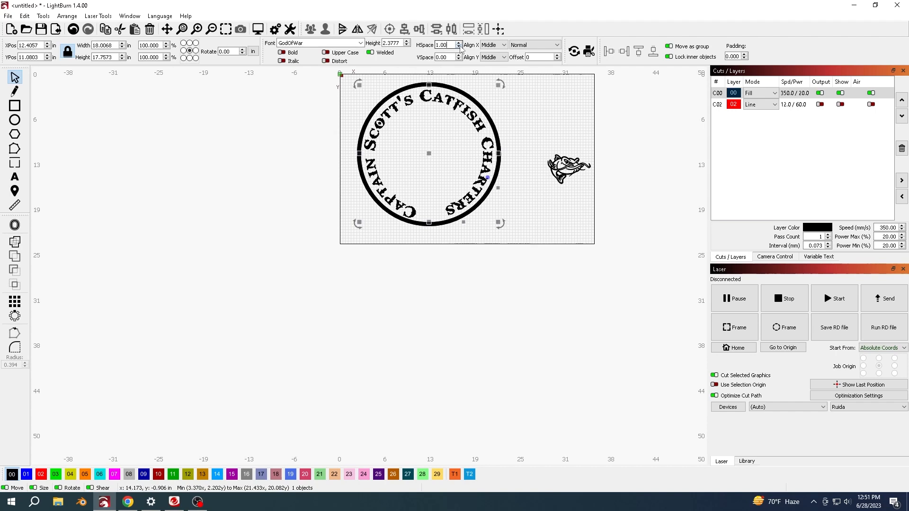
type("-4.00")
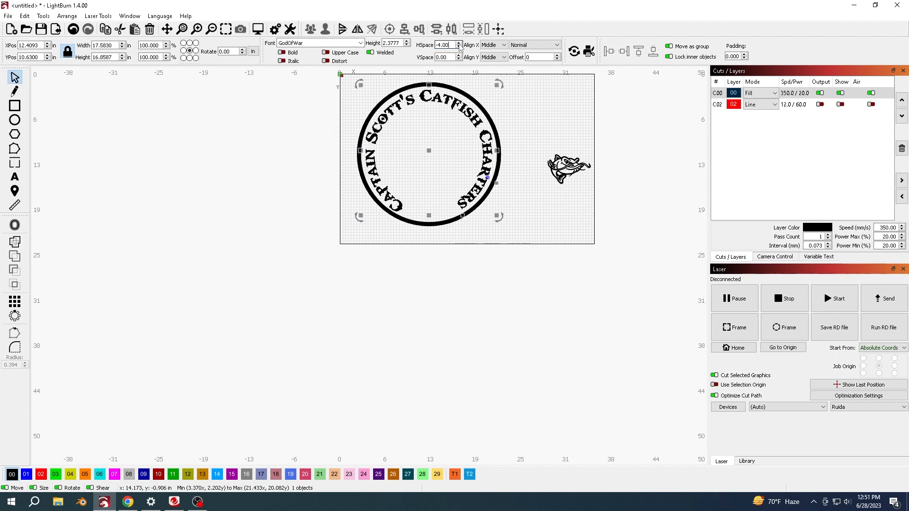
type("4.00")
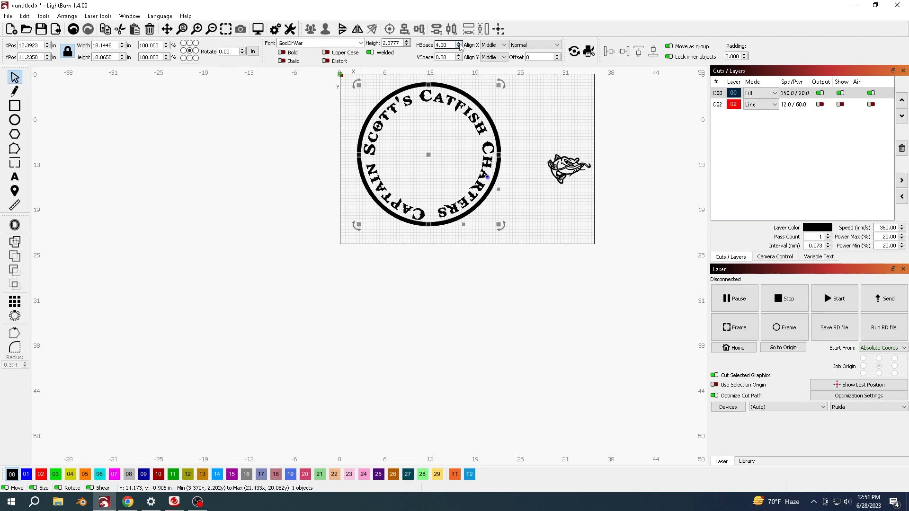
left_click(458, 43)
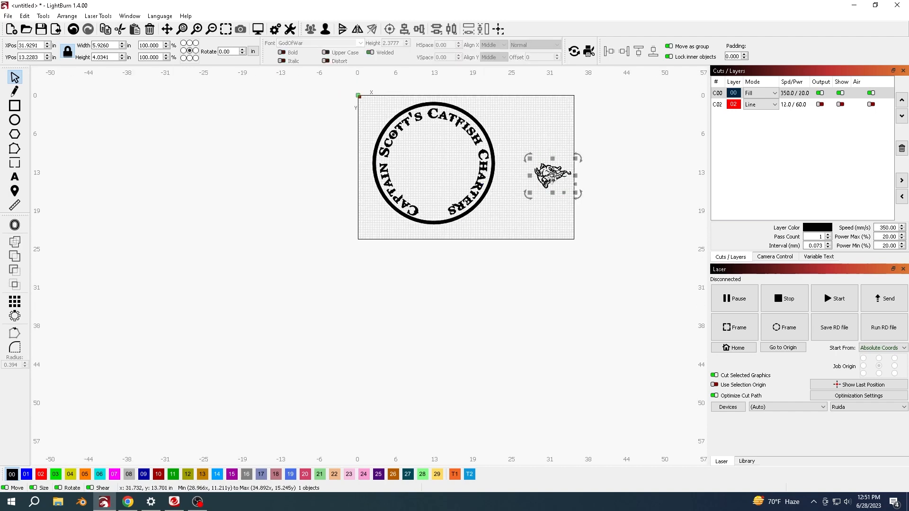
Step: Centre the enlarged catfish in the ring and re-enable the red cut circle layer
left_click_drag(550, 173, 432, 169)
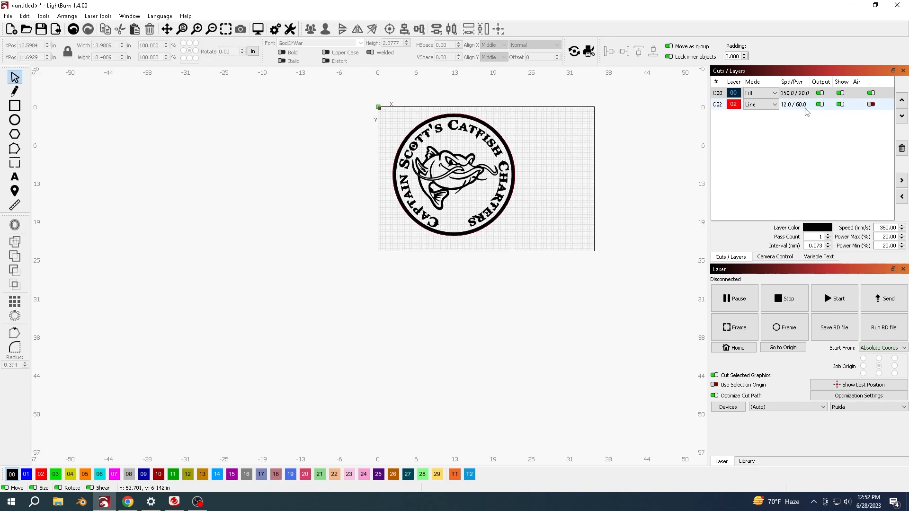
left_click(734, 104)
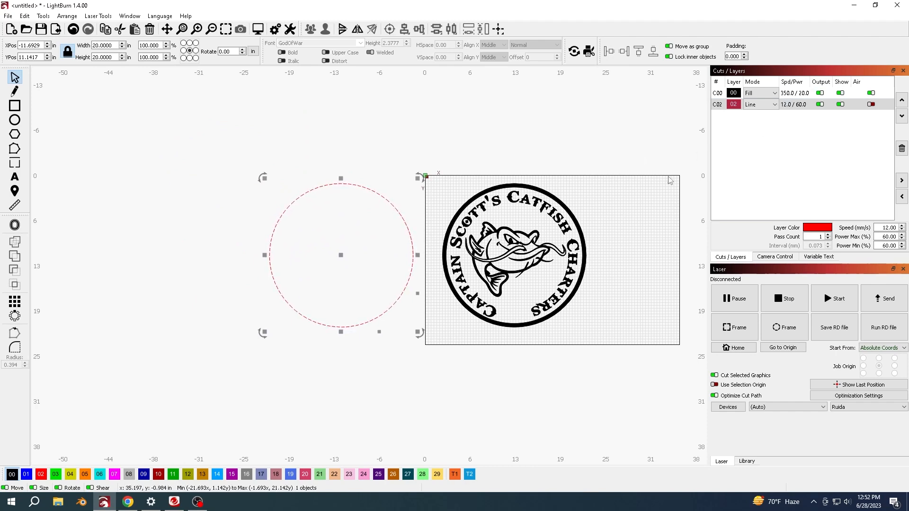
Step: Switch black layer 00 from Fill to Line so the design shows as outlines
left_click(759, 93)
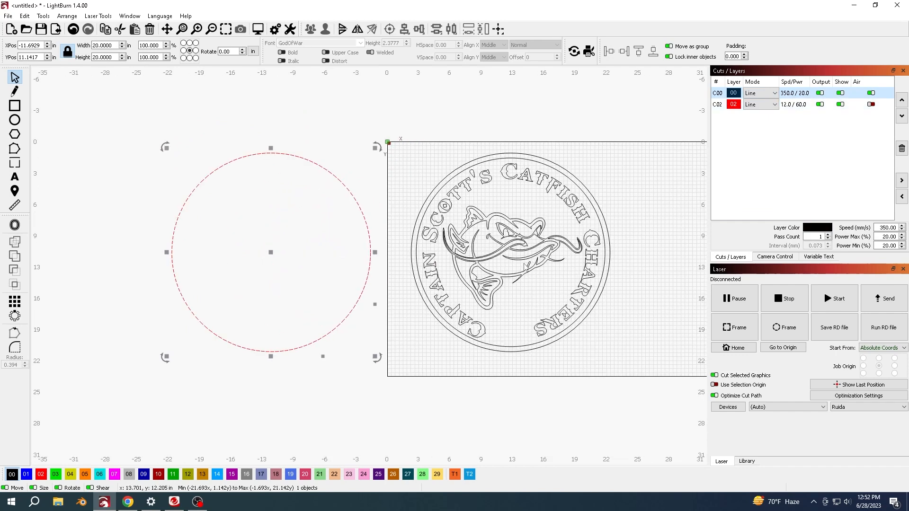
left_click(760, 93)
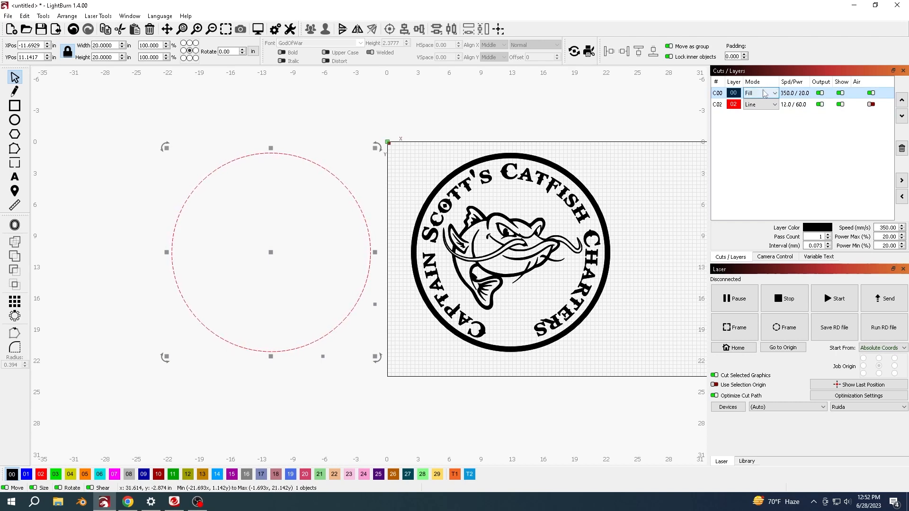
left_click(760, 92)
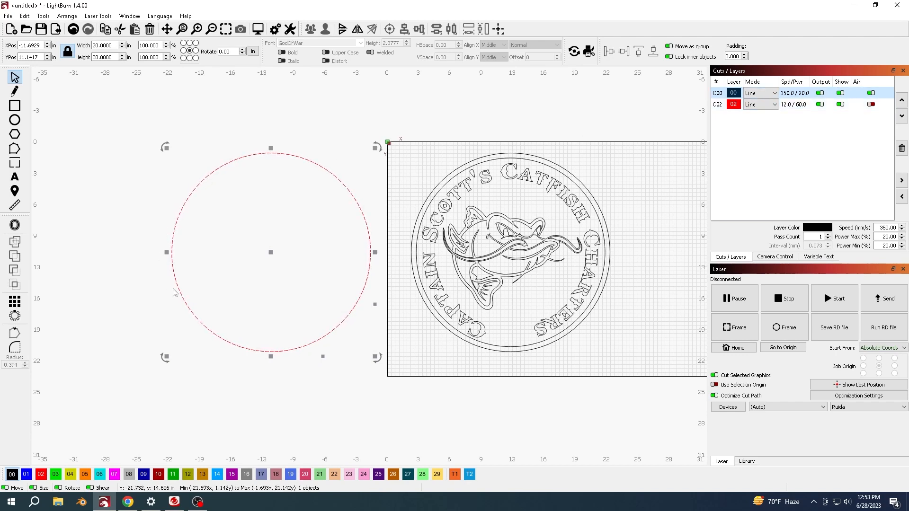
mouse_move(168, 253)
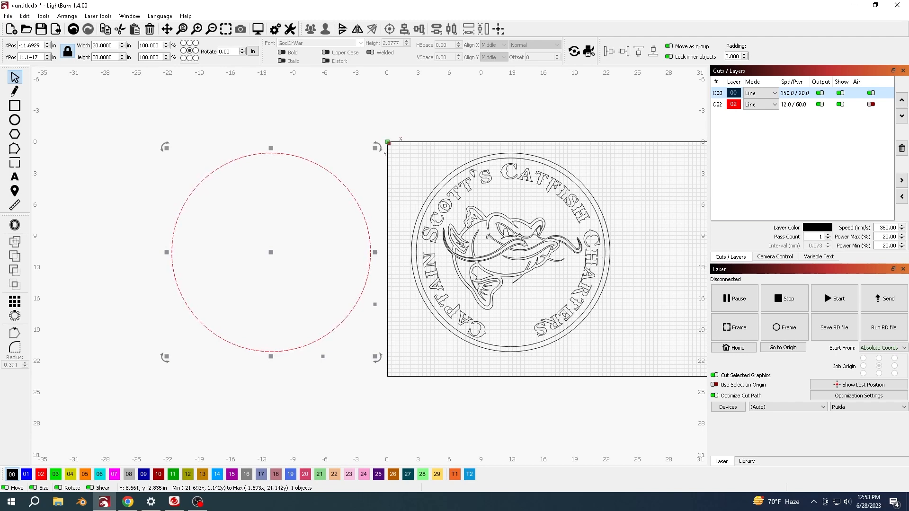
mouse_move(486, 214)
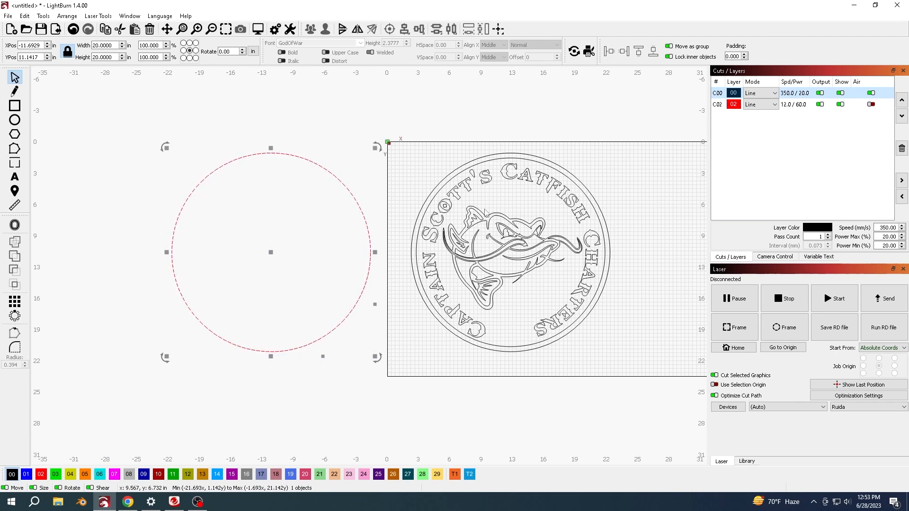